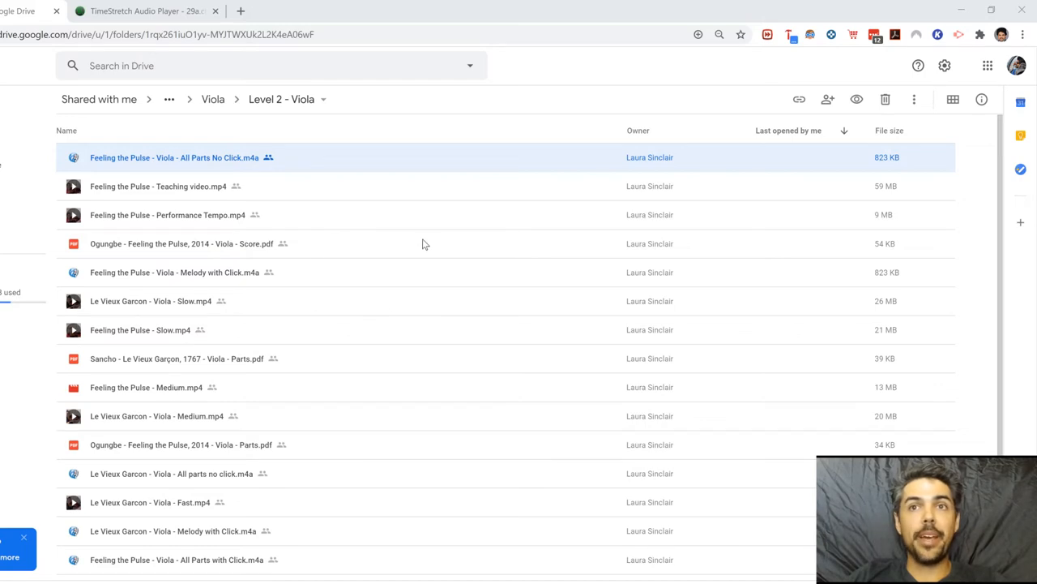
{"action": "mouse_move", "coordinate": [363, 237]}
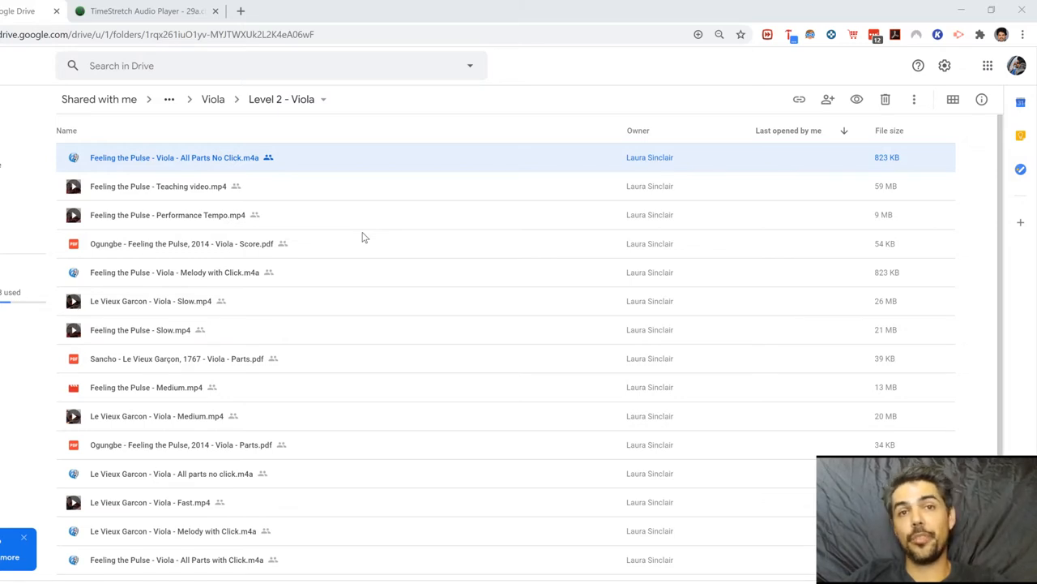
{"action": "mouse_move", "coordinate": [376, 247]}
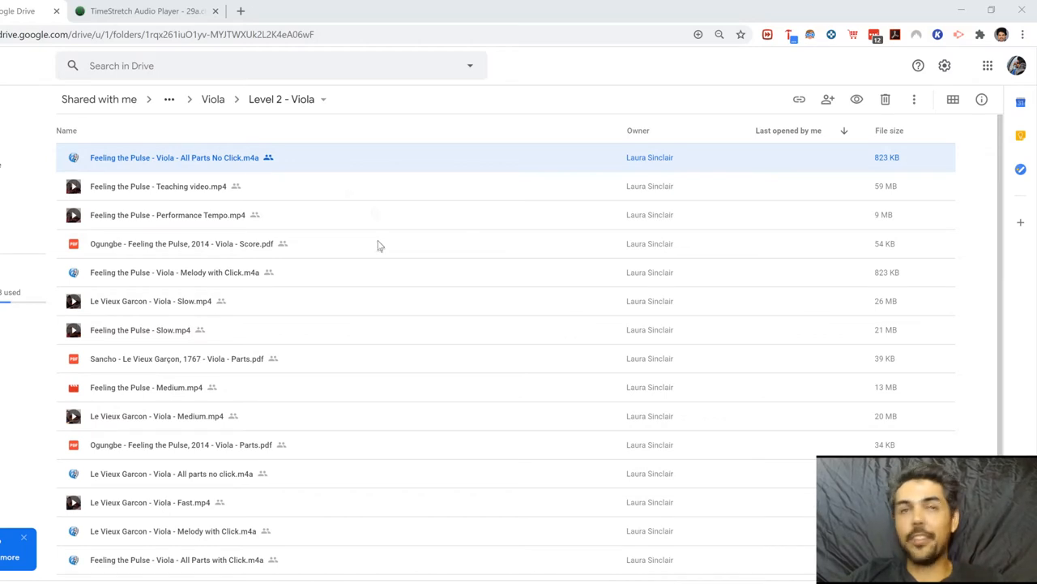
Download 'Feeling the Pulse - Viola - All Parts No Click.m4a' from Google Drive to the computer.
{"action": "right_click", "coordinate": [175, 157]}
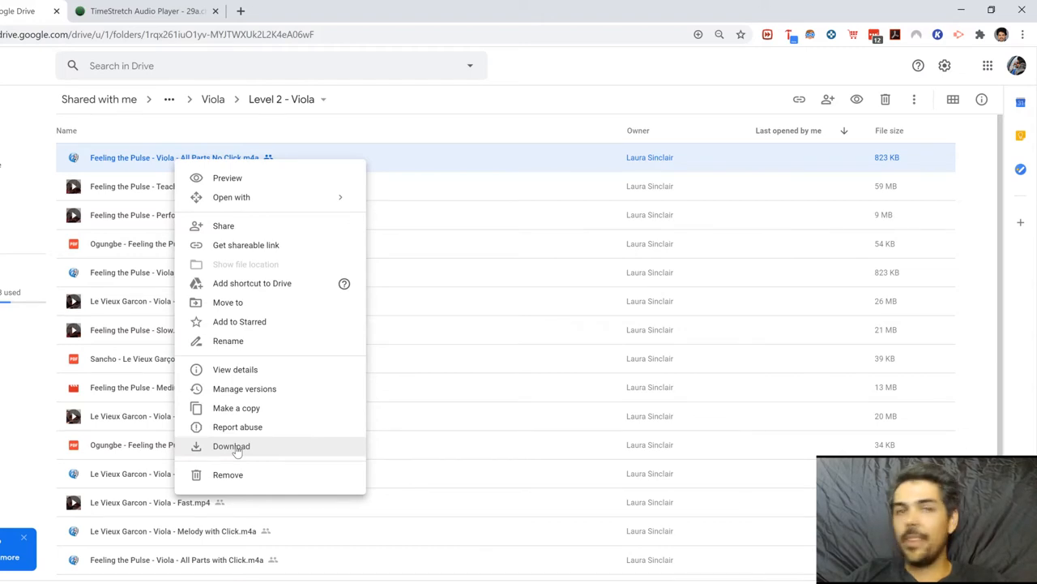
{"action": "left_click", "coordinate": [230, 446]}
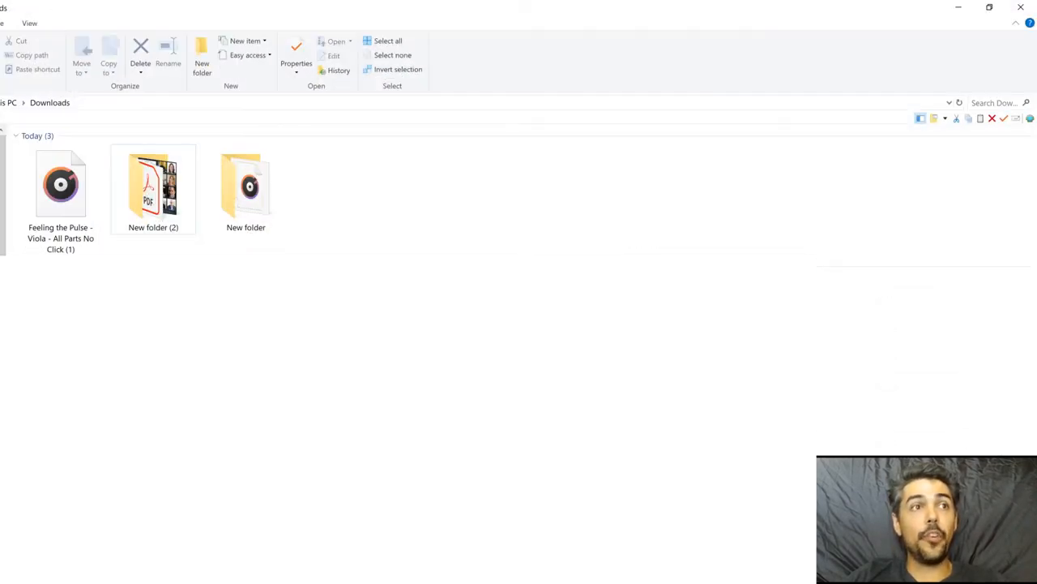
Select the downloaded 'All Parts No Click (1)' viola track in the Downloads folder.
{"action": "left_click", "coordinate": [62, 186]}
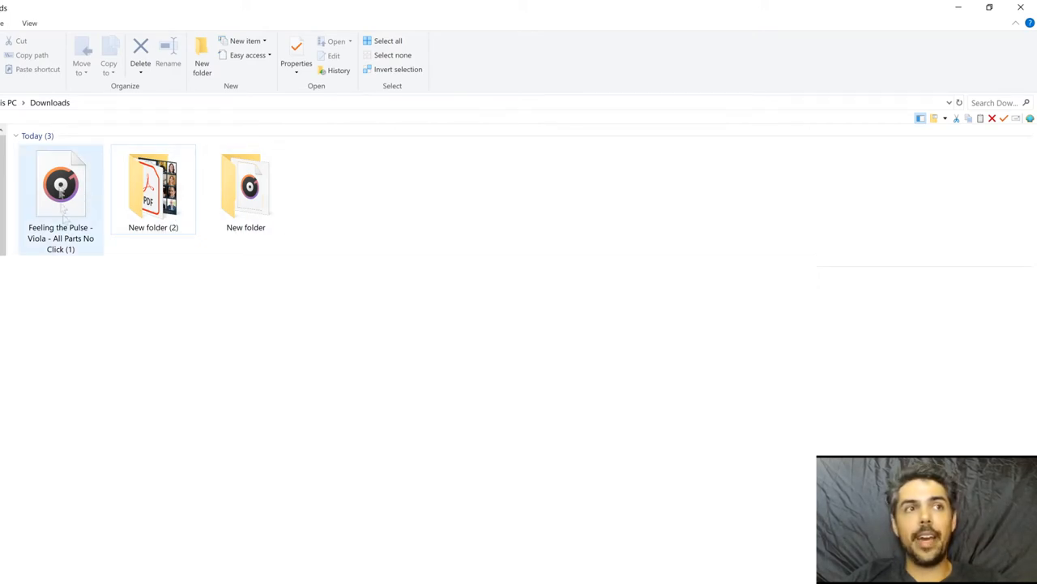
{"action": "mouse_move", "coordinate": [62, 185]}
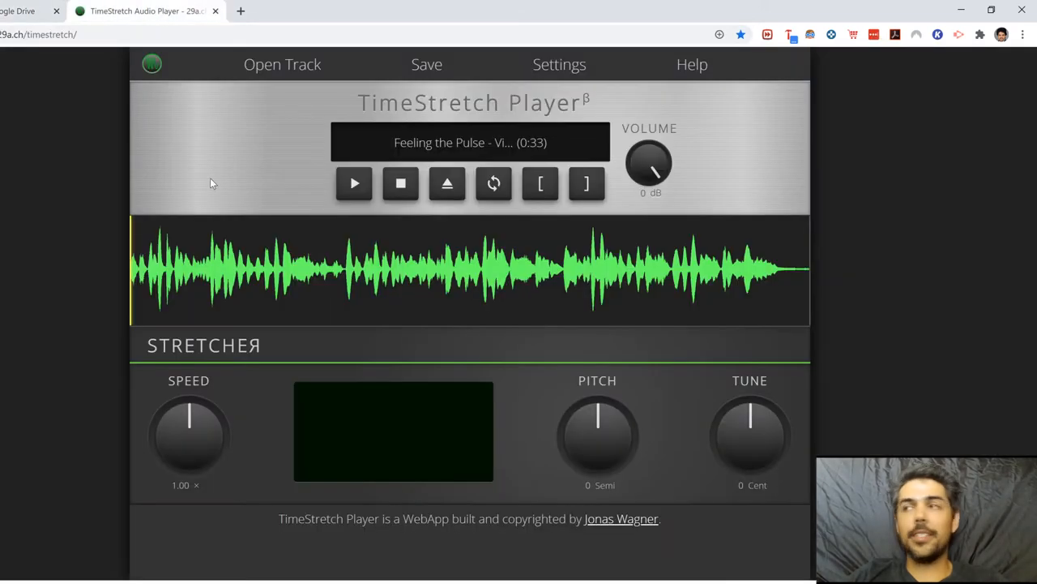
{"action": "mouse_move", "coordinate": [81, 182]}
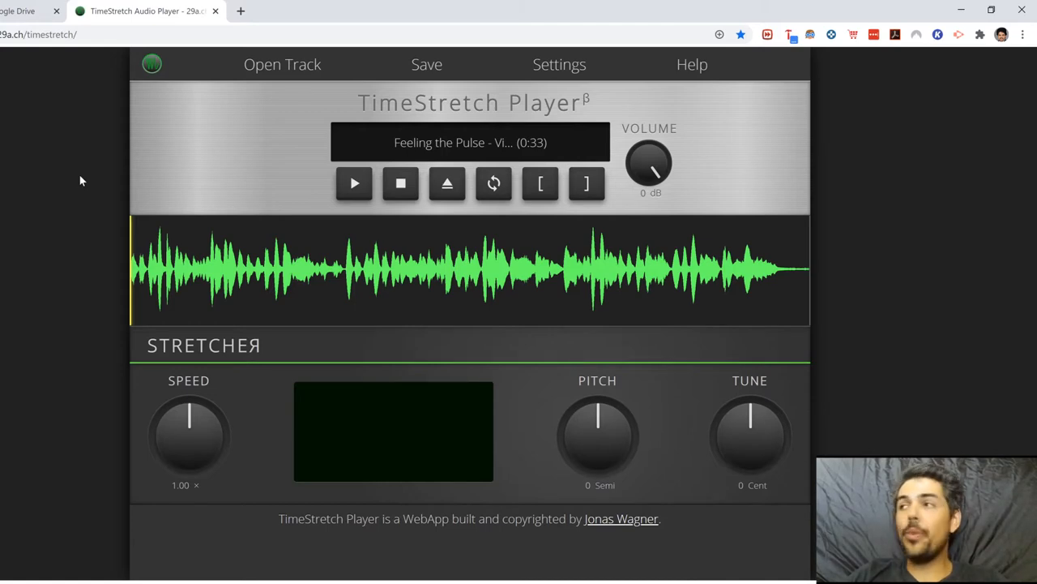
{"action": "mouse_move", "coordinate": [283, 73]}
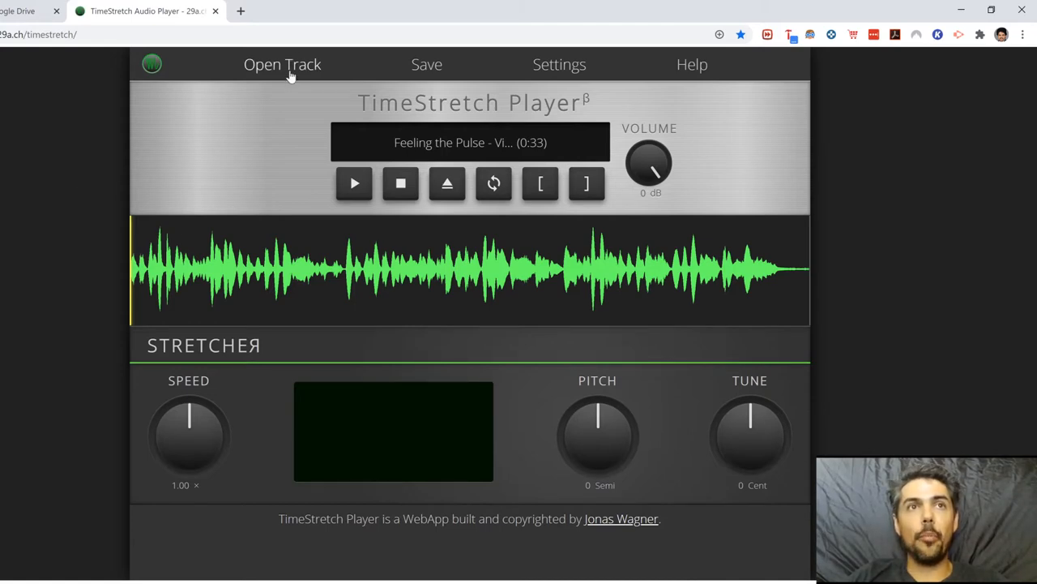
Load the Feeling the Pulse viola track from Downloads > New folder into the player.
{"action": "left_click", "coordinate": [282, 65]}
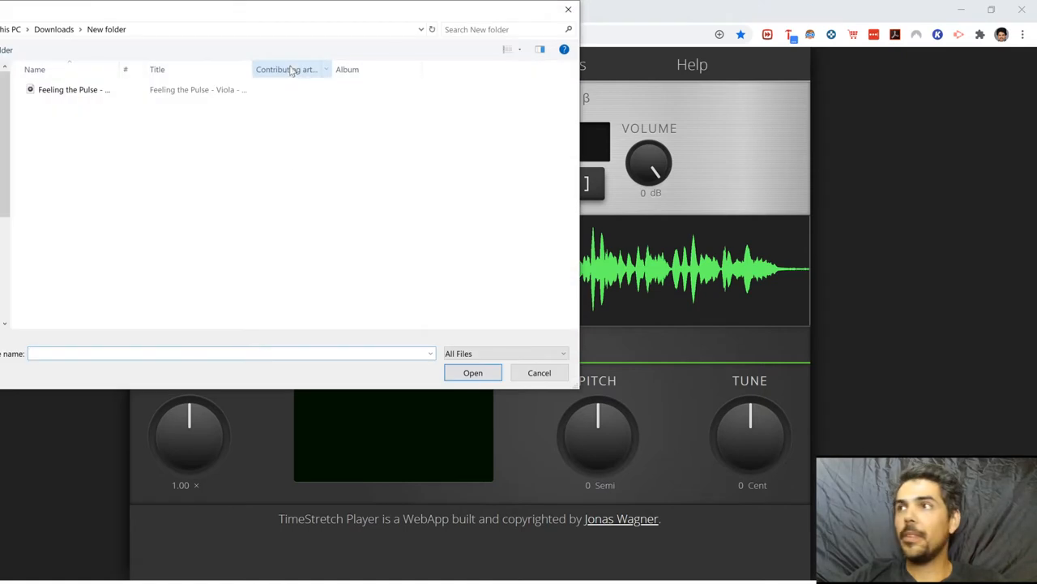
{"action": "left_click", "coordinate": [74, 89]}
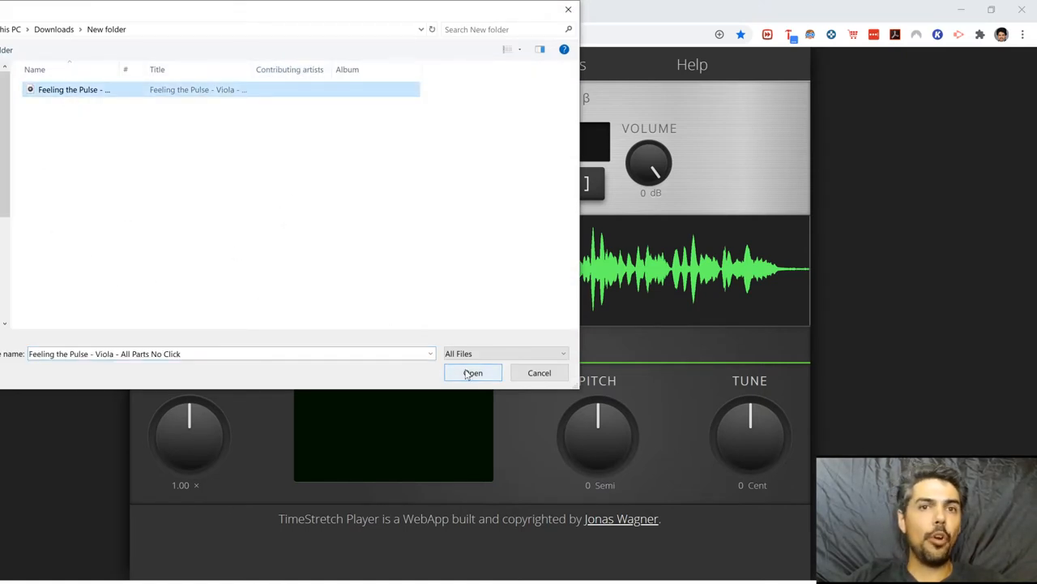
{"action": "left_click", "coordinate": [473, 371]}
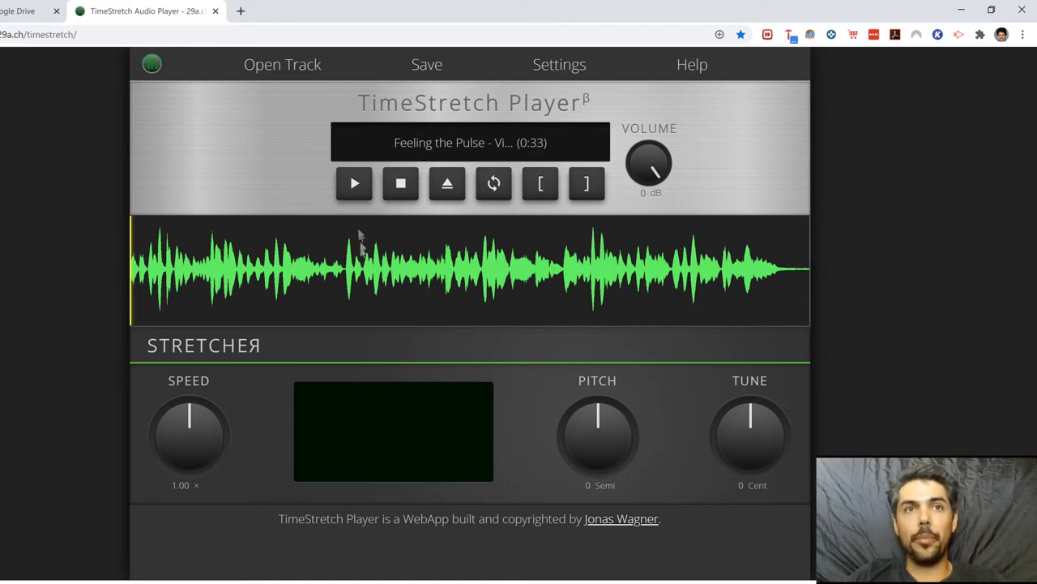
{"action": "mouse_move", "coordinate": [353, 181]}
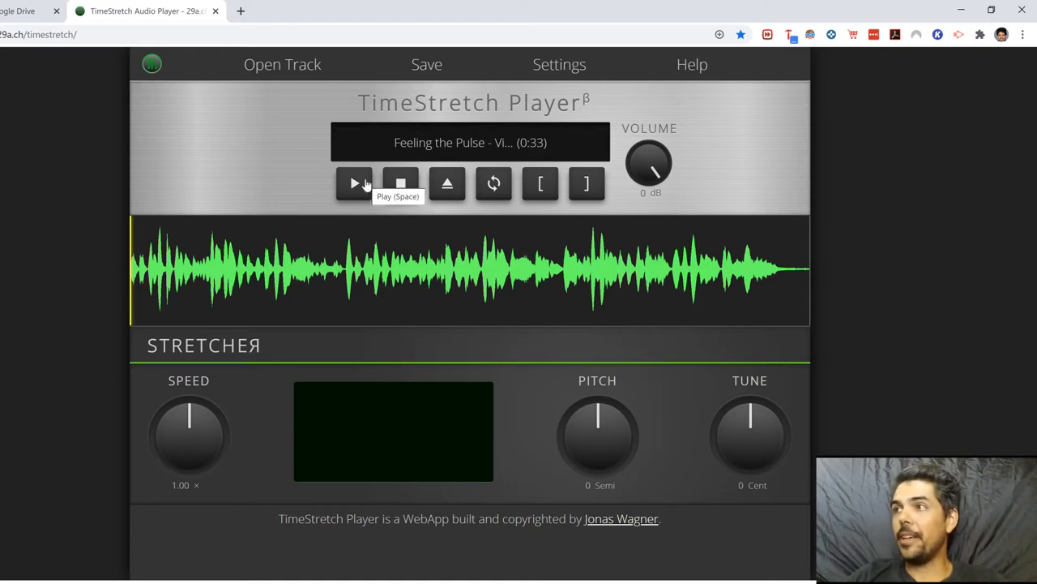
{"action": "left_click", "coordinate": [353, 183]}
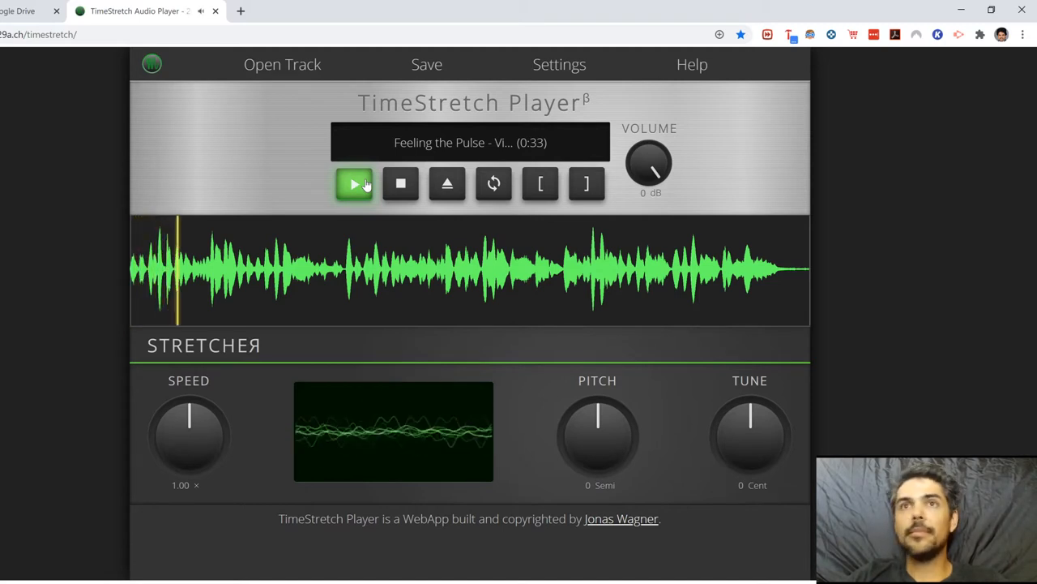
{"action": "mouse_move", "coordinate": [400, 185]}
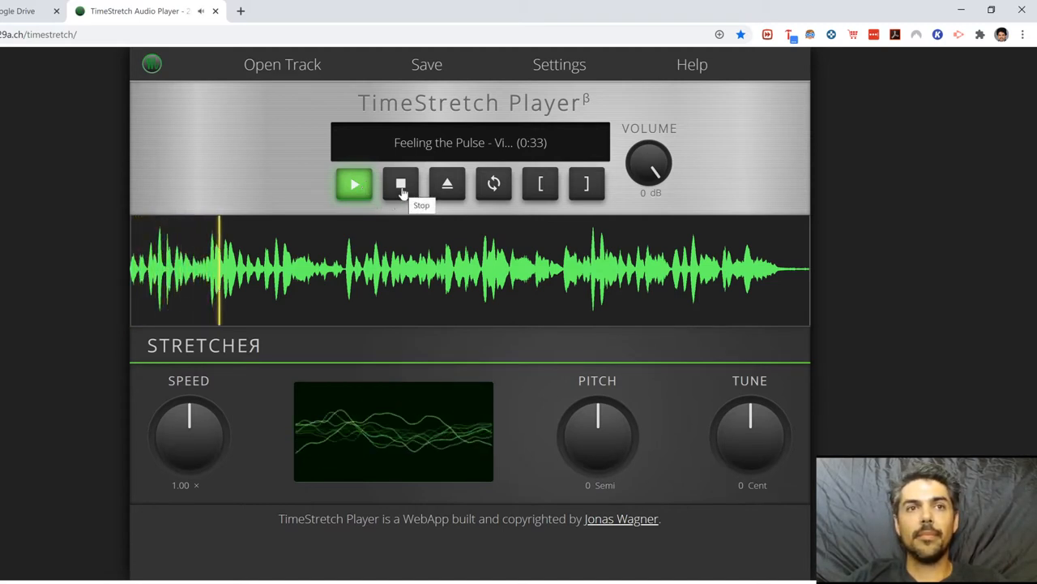
{"action": "left_click", "coordinate": [401, 183]}
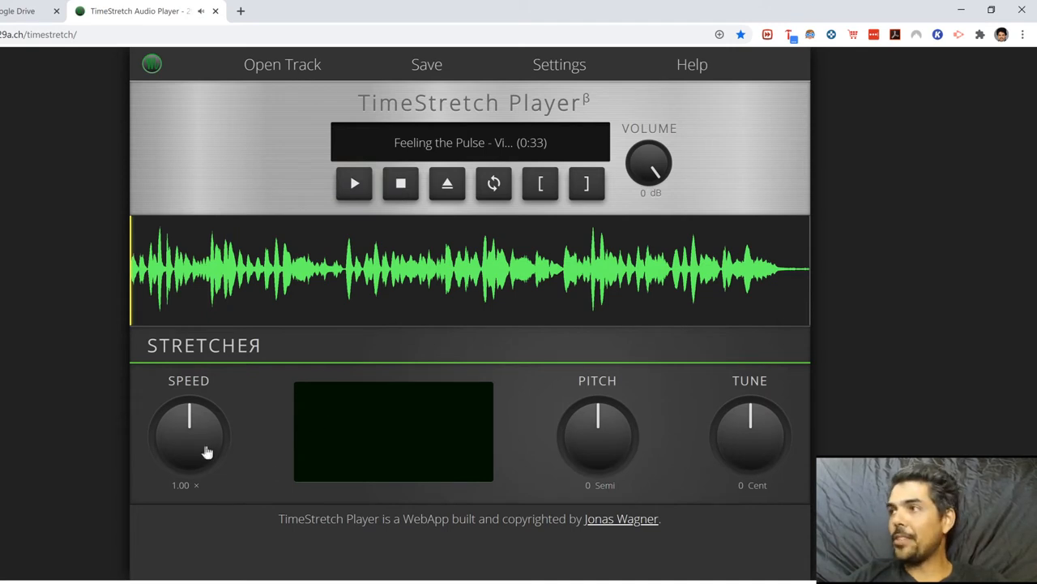
{"action": "mouse_move", "coordinate": [188, 415]}
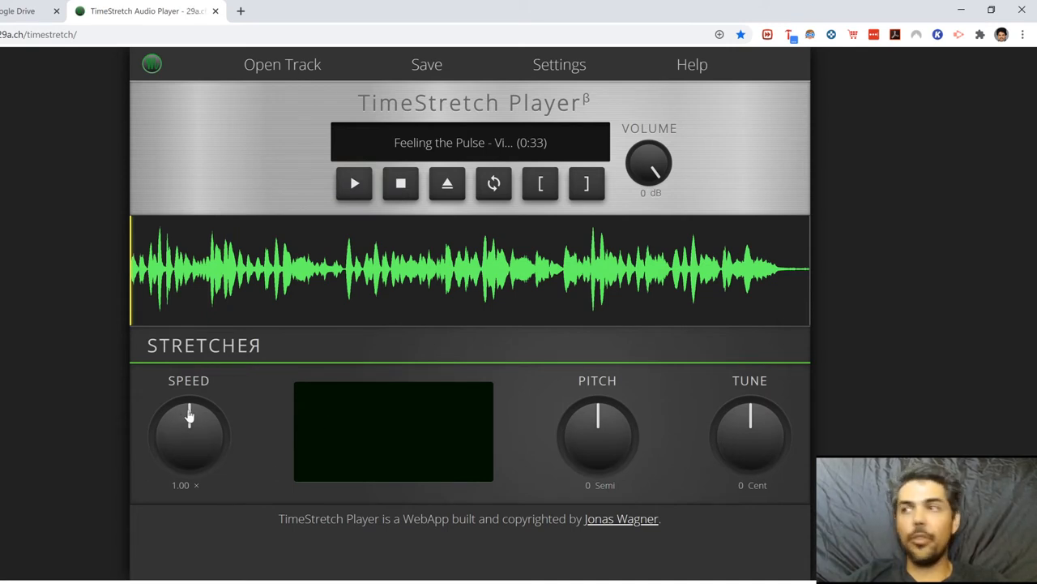
{"action": "left_click_drag", "start_coordinate": [188, 413], "coordinate": [176, 425]}
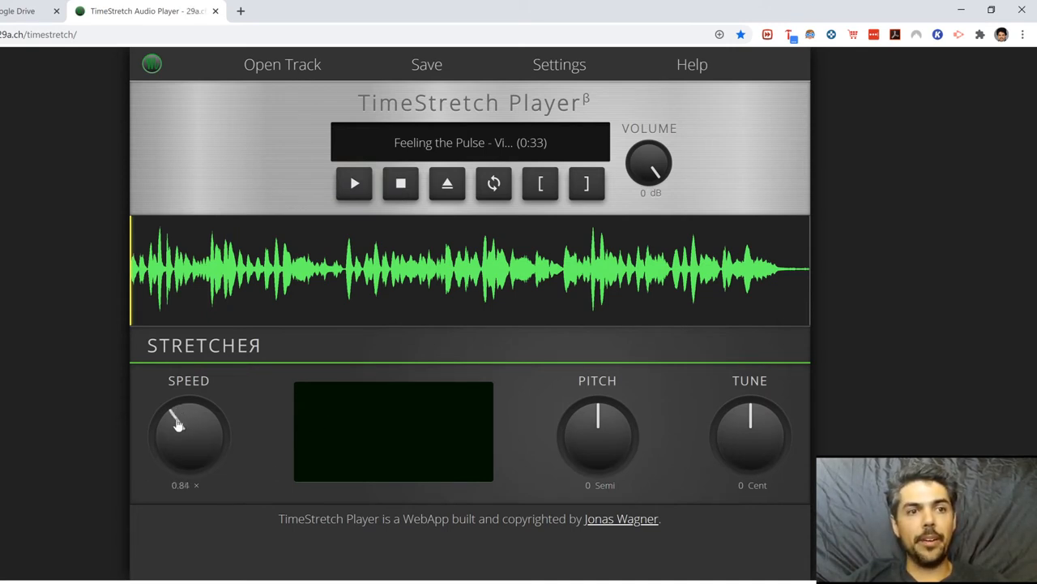
{"action": "left_click_drag", "start_coordinate": [178, 425], "coordinate": [175, 434]}
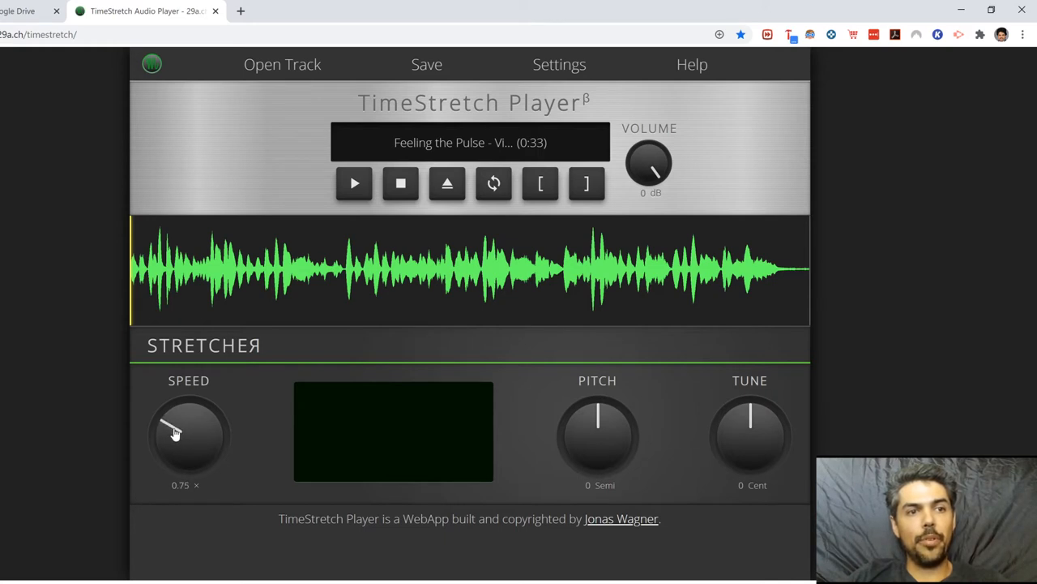
{"action": "mouse_move", "coordinate": [354, 182]}
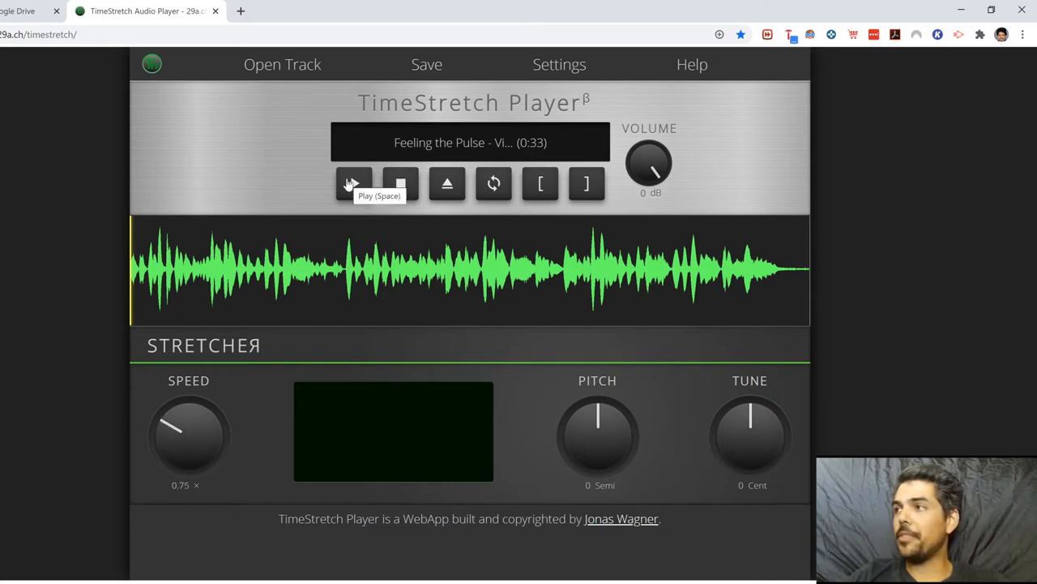
{"action": "left_click", "coordinate": [353, 183]}
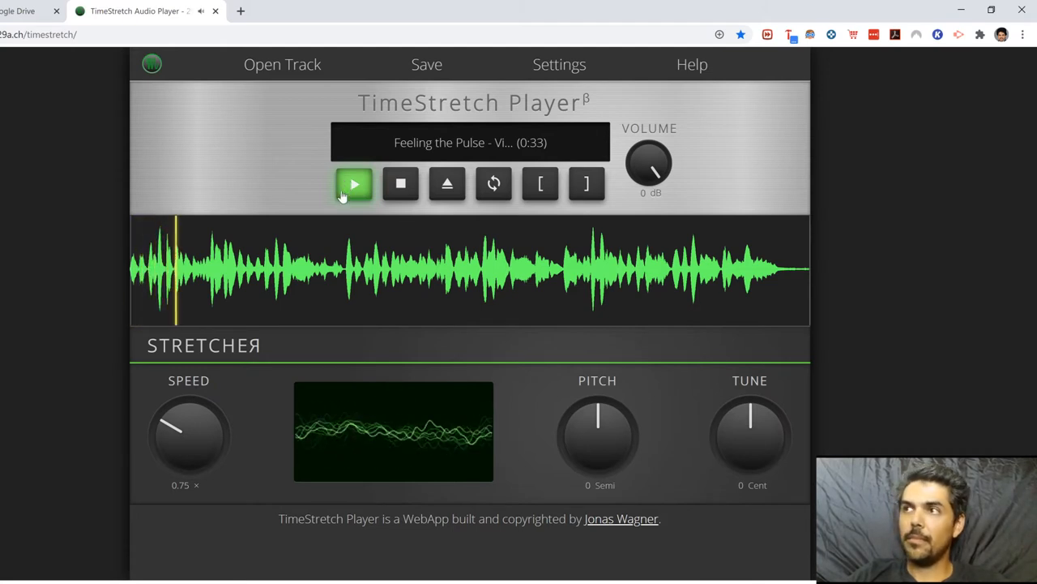
{"action": "left_click", "coordinate": [354, 183]}
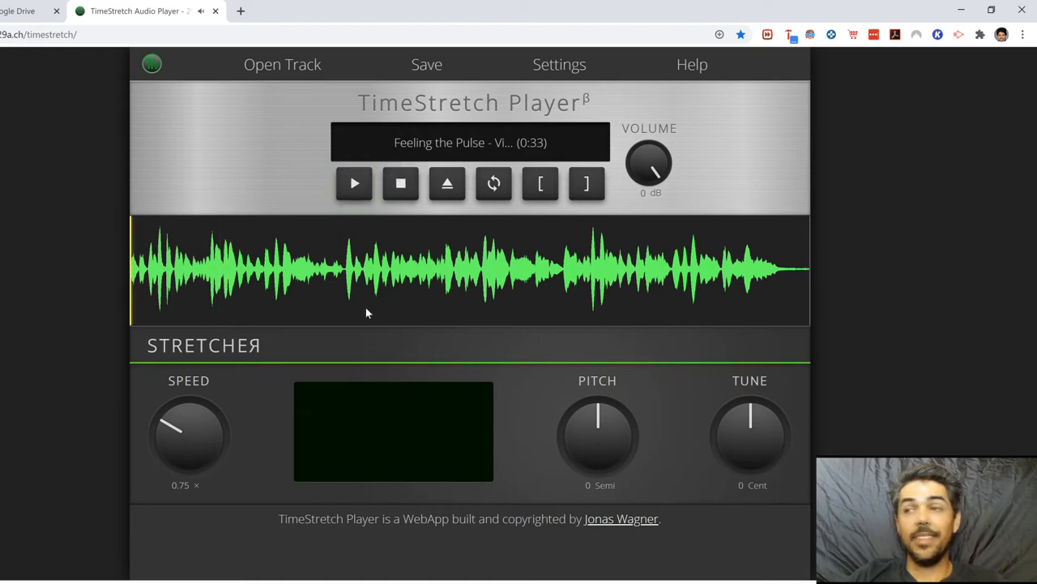
{"action": "mouse_move", "coordinate": [164, 431]}
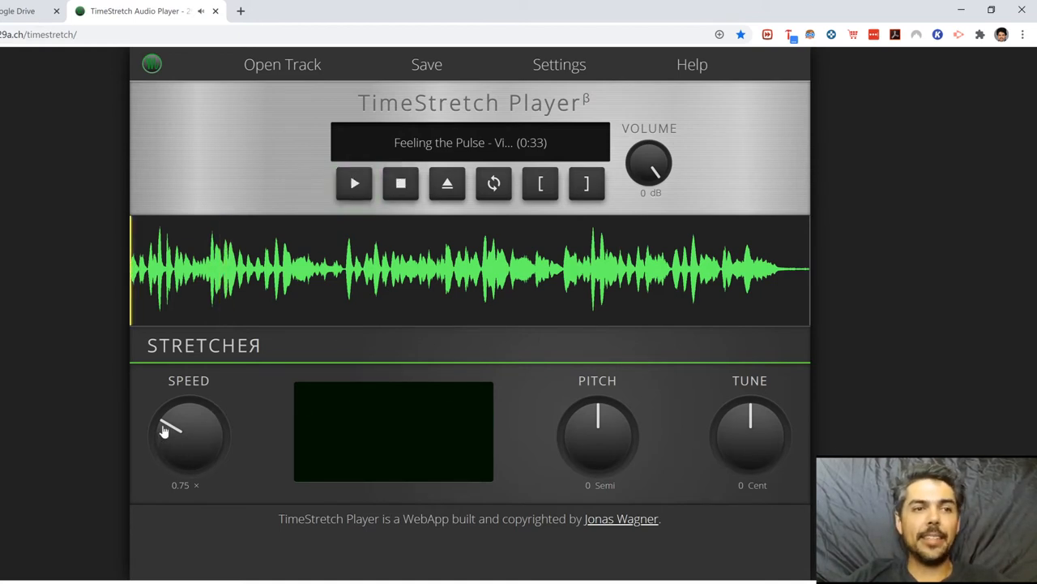
Lower the Speed knob from 0.75x to 0.65x and play the track briefly at that speed.
{"action": "left_click_drag", "start_coordinate": [188, 429], "coordinate": [165, 441]}
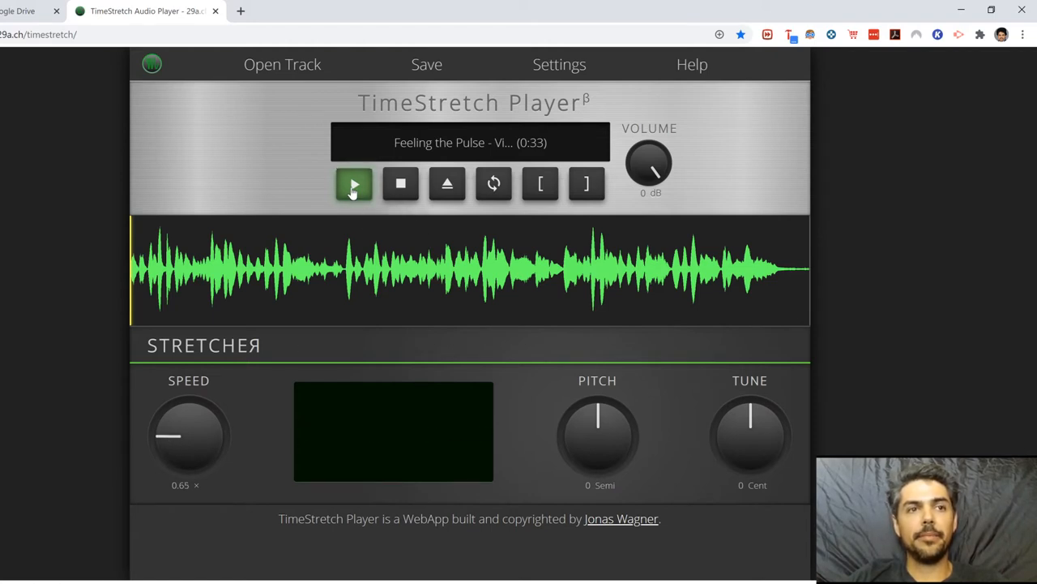
{"action": "left_click", "coordinate": [353, 184]}
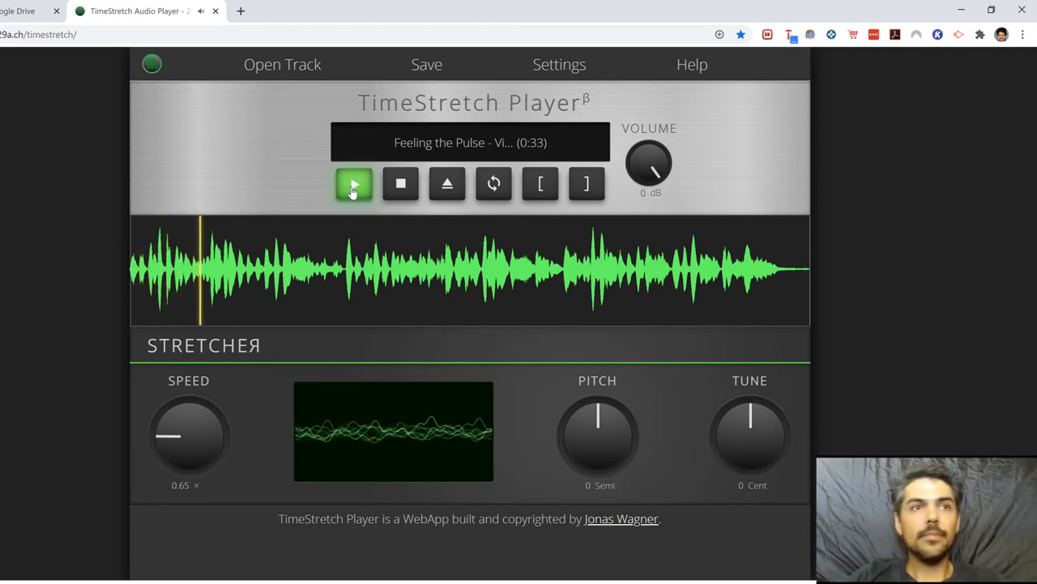
{"action": "mouse_move", "coordinate": [399, 183]}
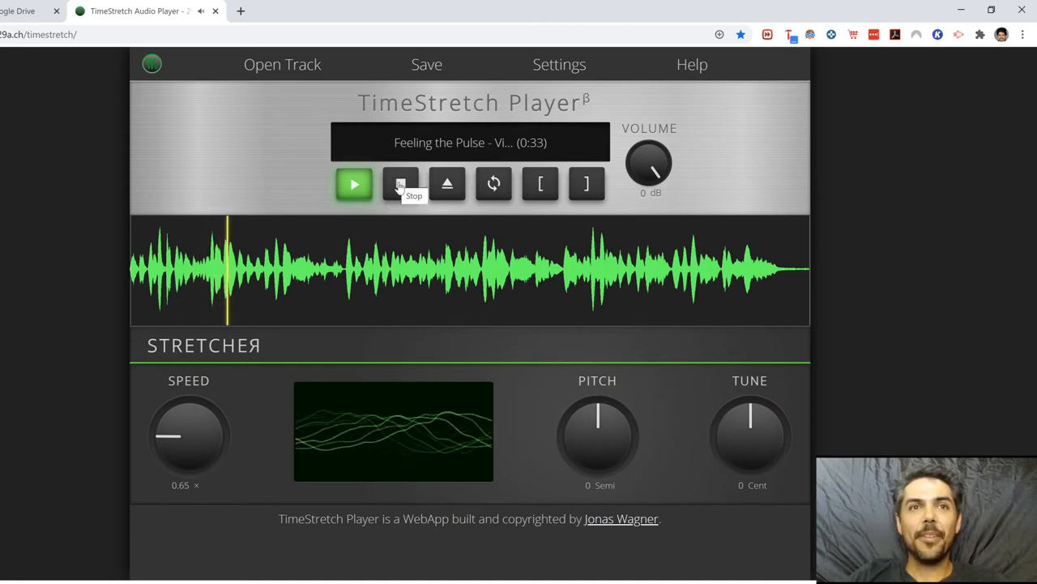
{"action": "left_click", "coordinate": [400, 183]}
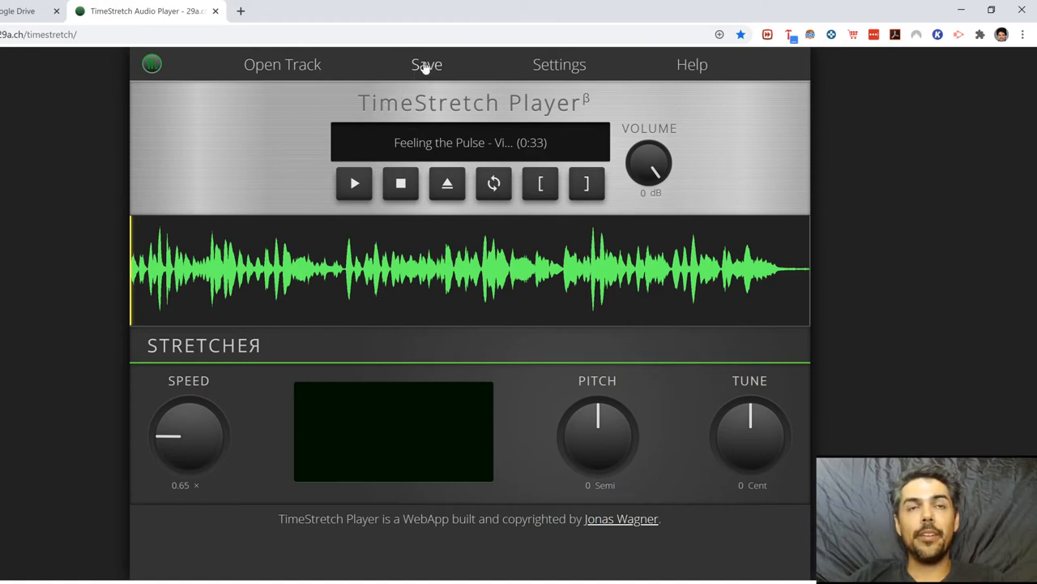
Save the 0.65x-speed track as a timestretch-0.65 file in Downloads.
{"action": "left_click", "coordinate": [426, 65]}
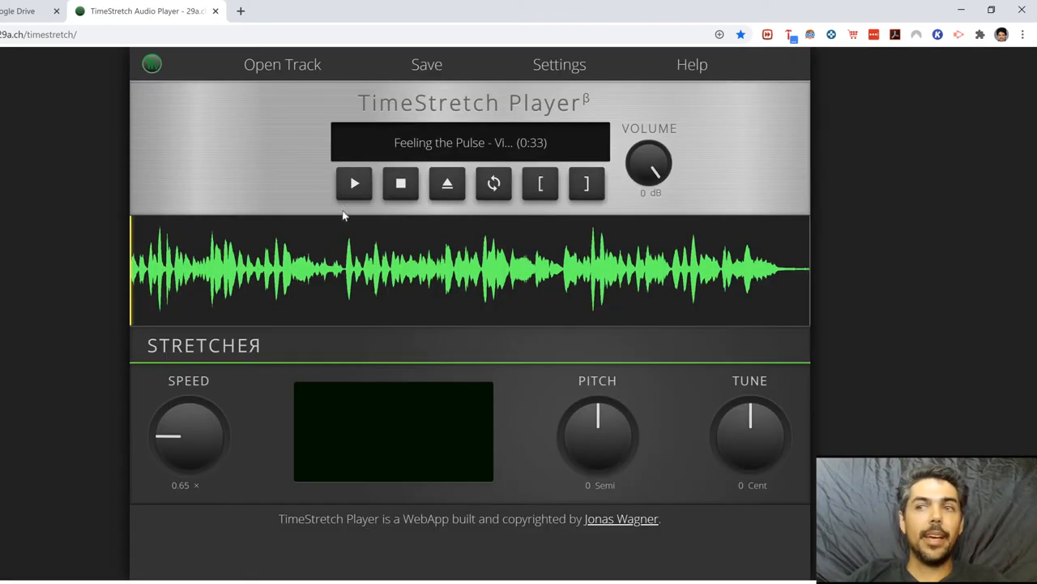
{"action": "mouse_move", "coordinate": [225, 347]}
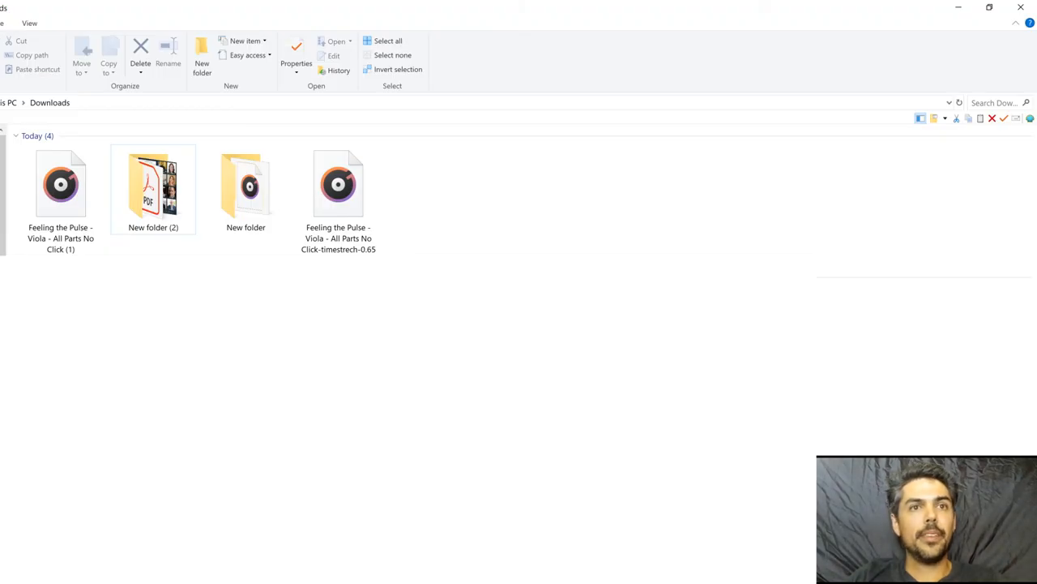
{"action": "left_click", "coordinate": [337, 185]}
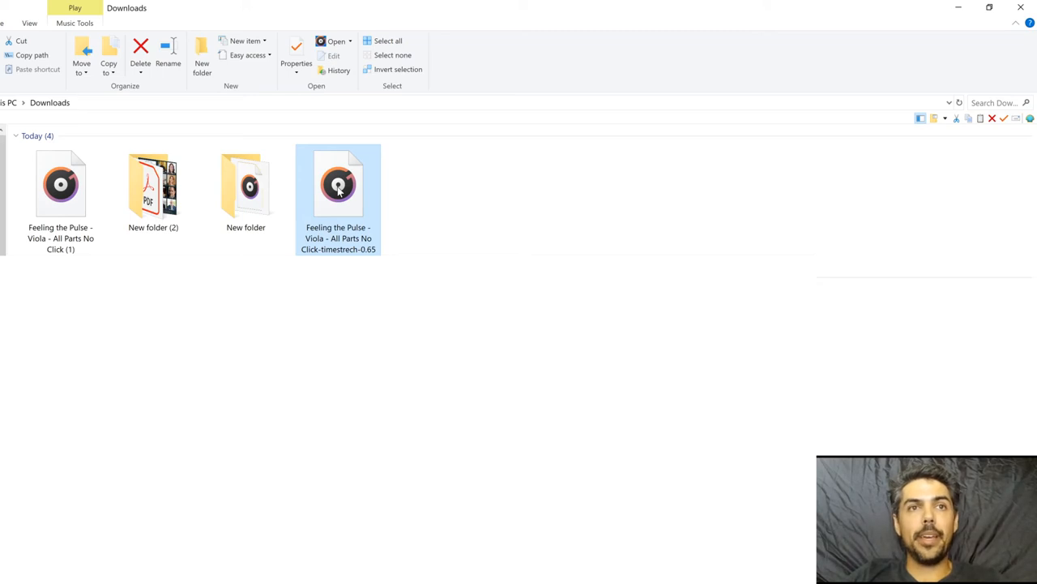
Play the saved timestretch-0.65 file in Groove Music, then close the music app.
{"action": "double_click", "coordinate": [337, 183]}
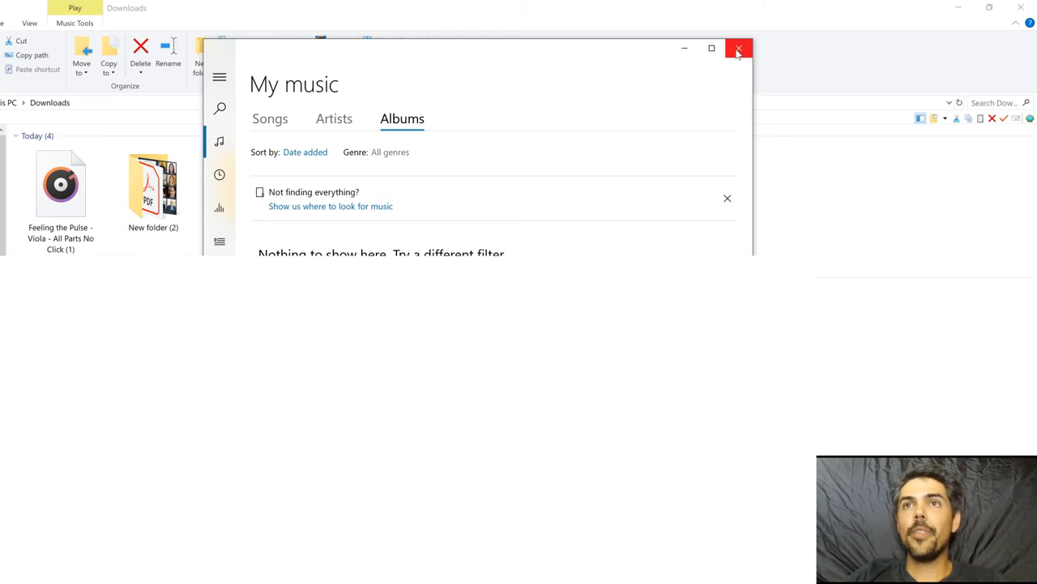
{"action": "left_click", "coordinate": [740, 48]}
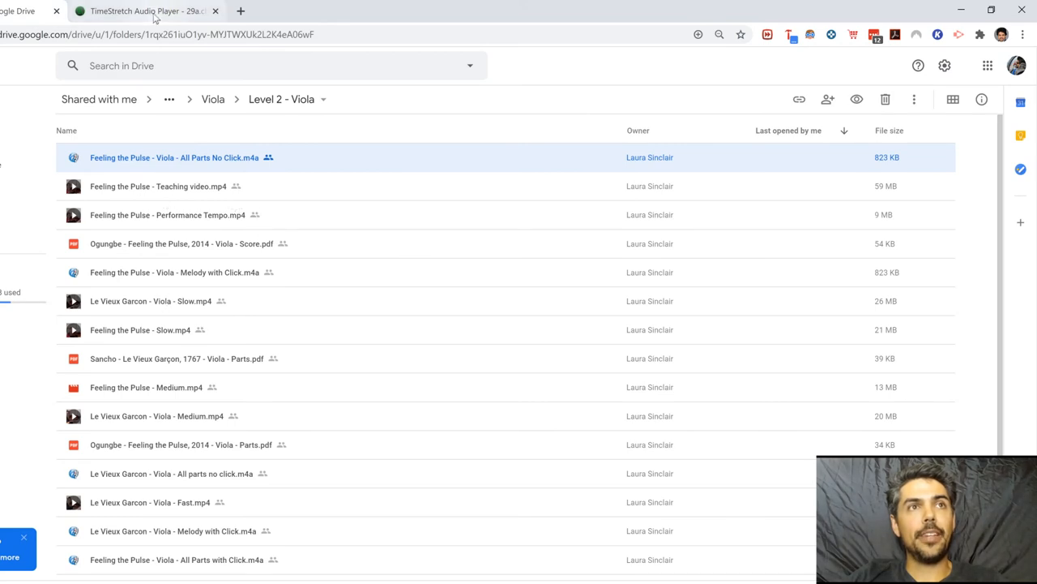
Switch back to the TimeStretch Audio Player browser tab with the track at 0.65x.
{"action": "left_click", "coordinate": [146, 10]}
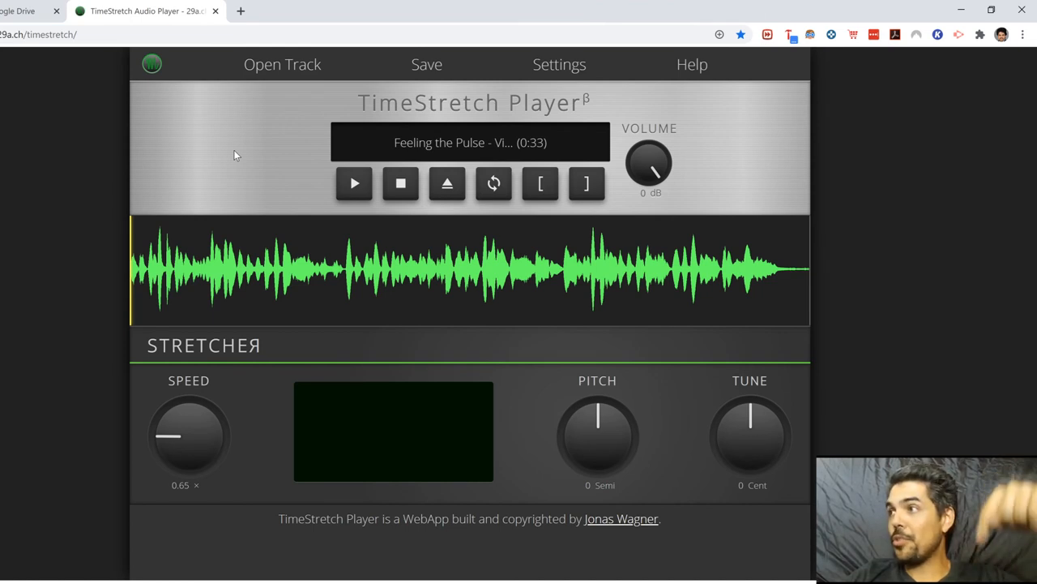
{"action": "mouse_move", "coordinate": [250, 158]}
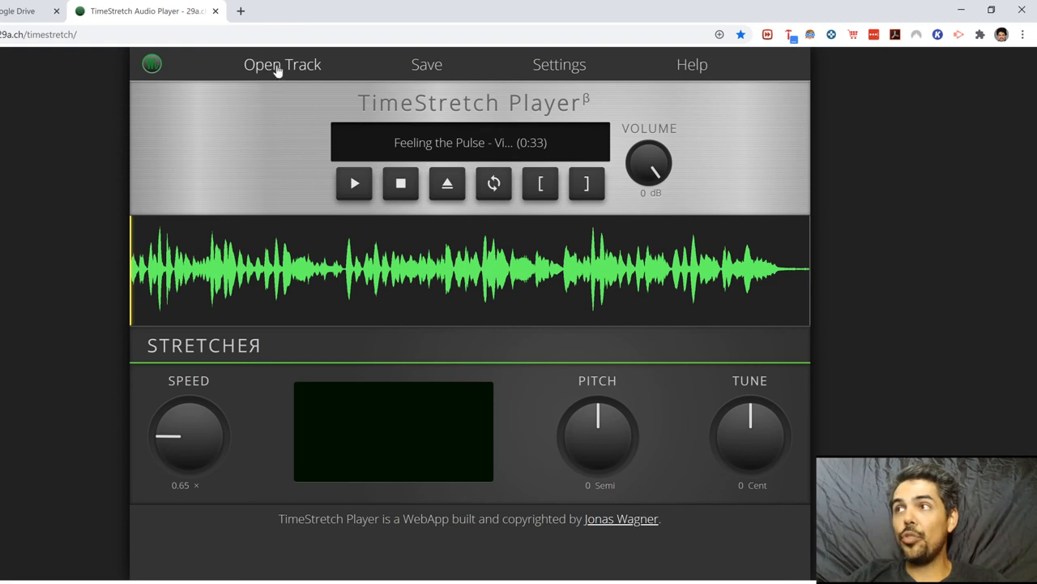
{"action": "mouse_move", "coordinate": [196, 307]}
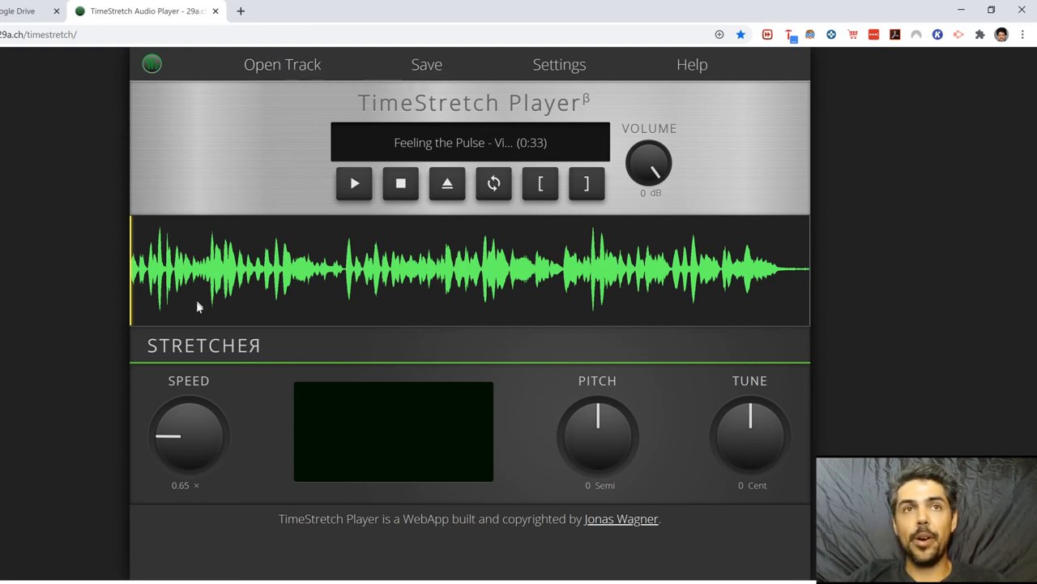
{"action": "mouse_move", "coordinate": [357, 332]}
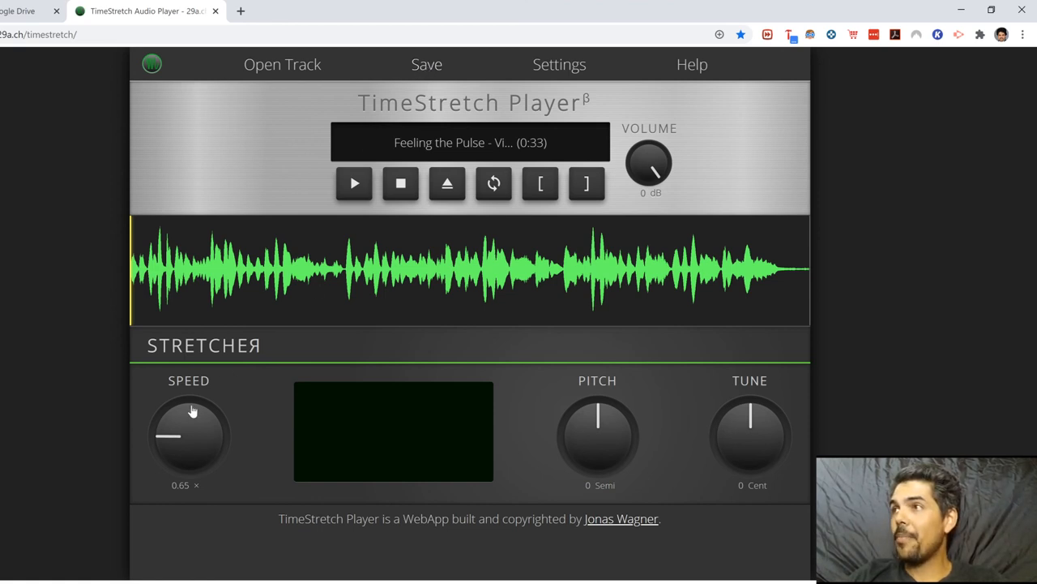
{"action": "mouse_move", "coordinate": [183, 440]}
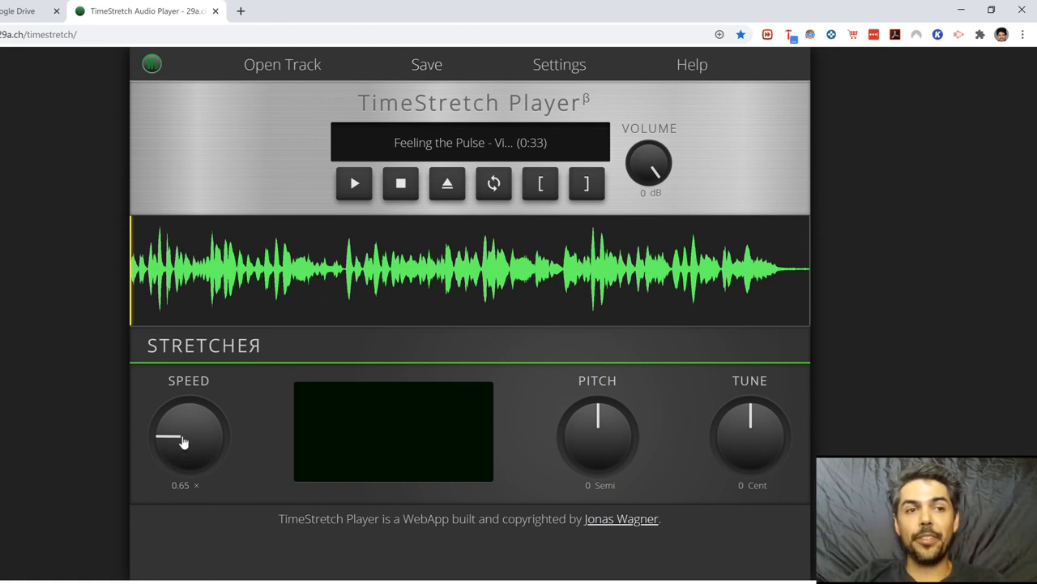